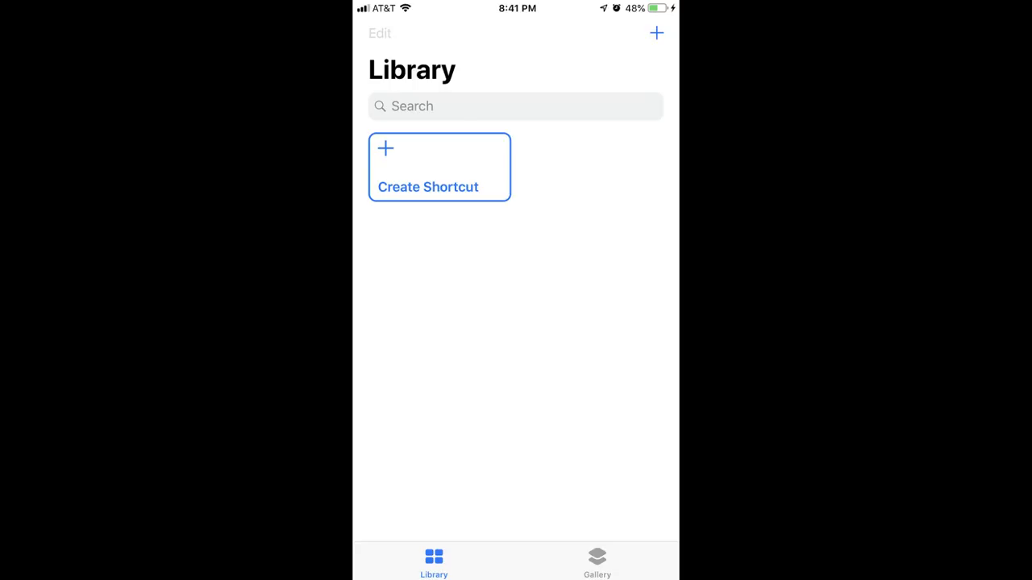
# Create a new untitled shortcut and bring up the action search
pyautogui.click(439, 167)
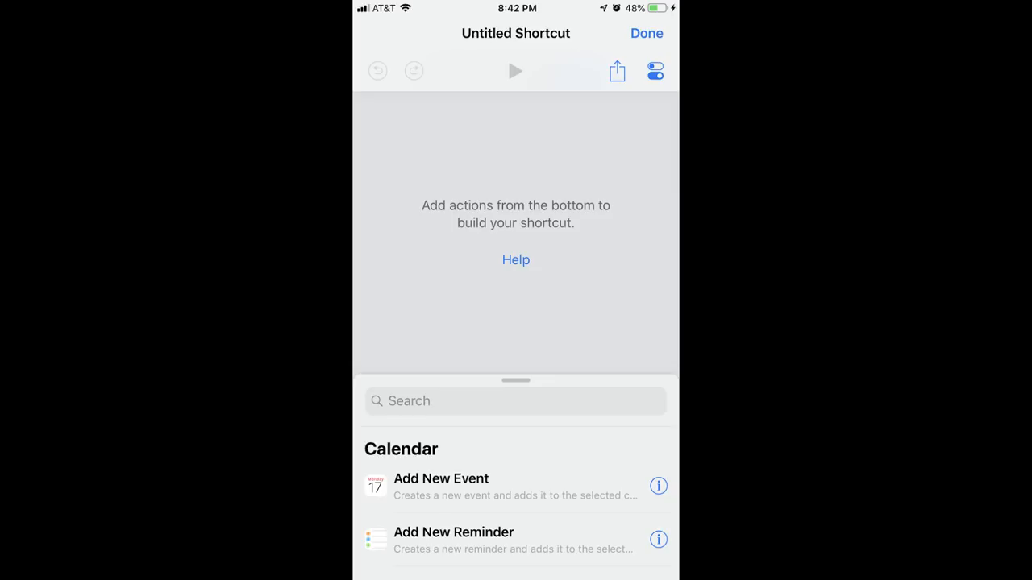
pyautogui.click(515, 400)
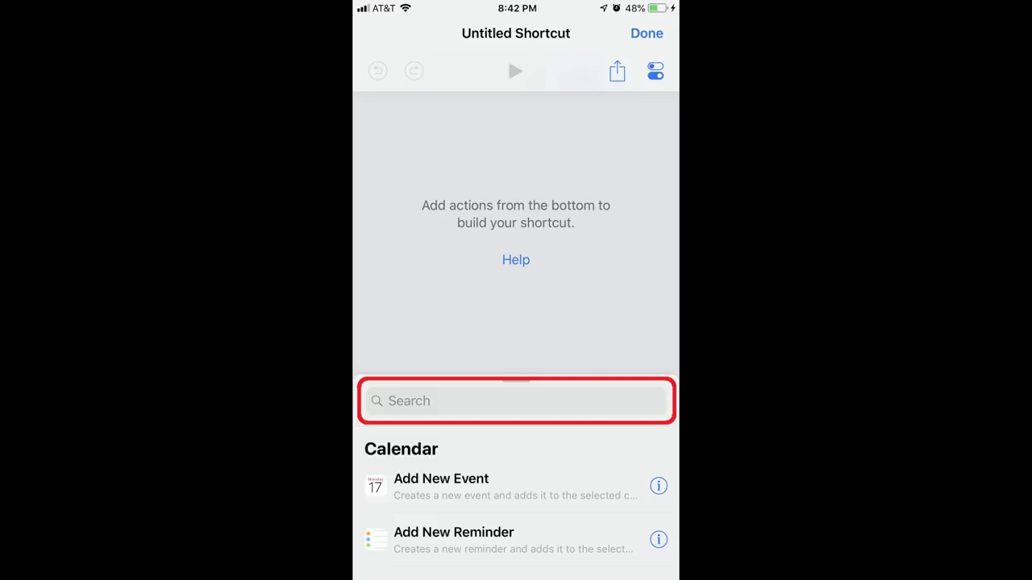
# Add a Send Message action via search and adjust its Show When Run toggle
pyautogui.write('Send message')
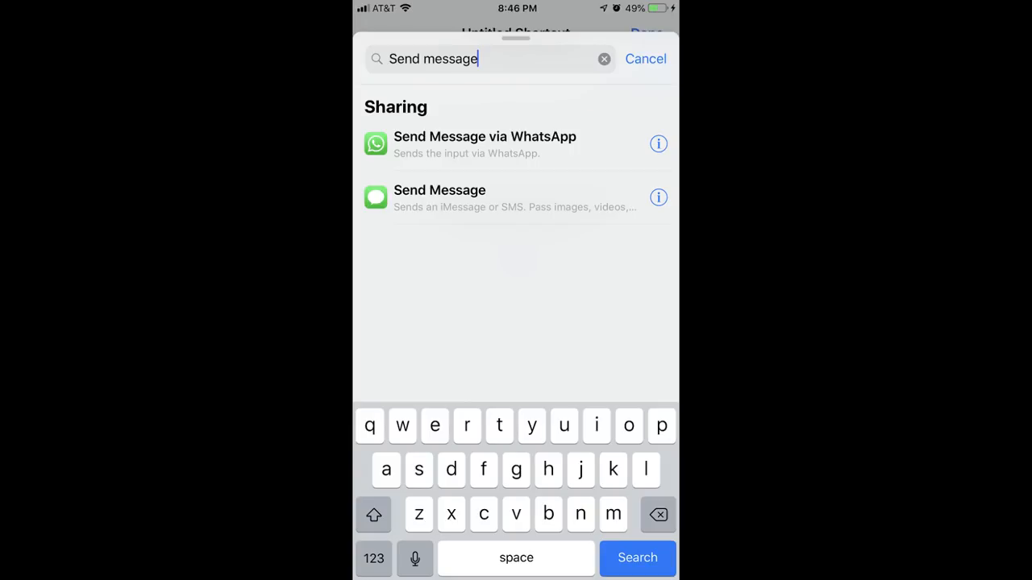
pyautogui.click(439, 190)
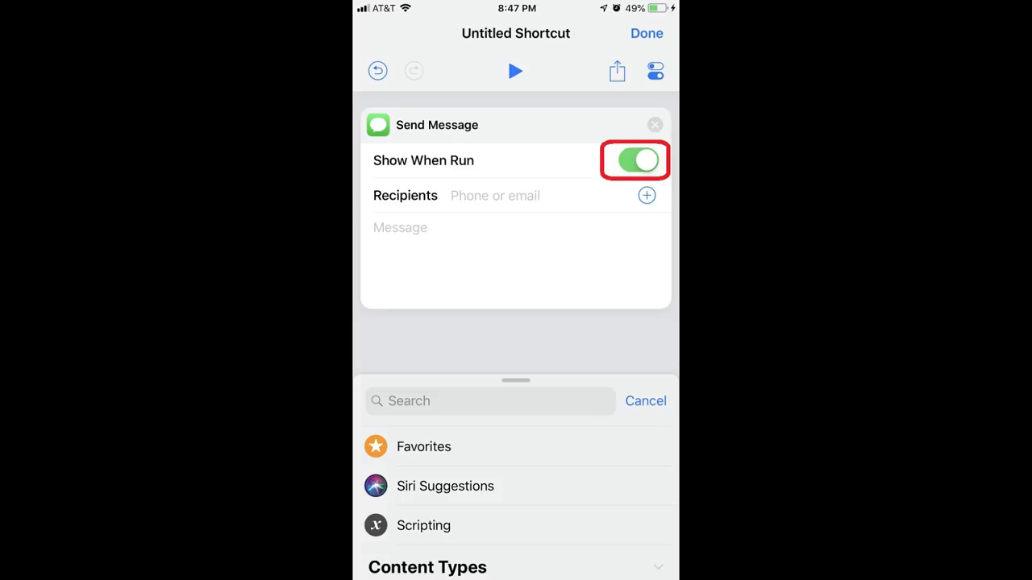
pyautogui.click(634, 160)
pyautogui.write('Maps')
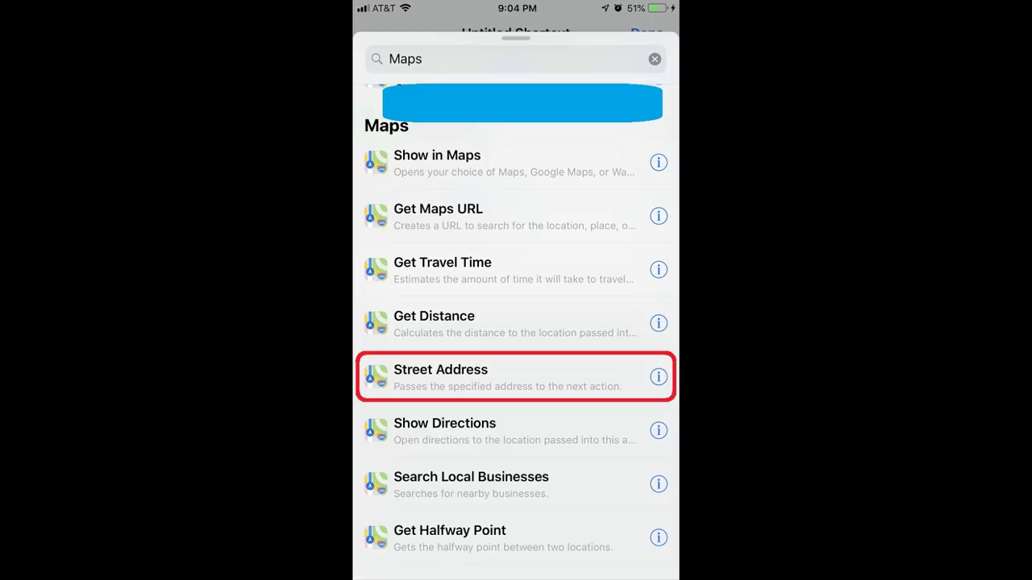
# Add a Street Address action with its address fields filled, then search for Maps actions
pyautogui.click(516, 377)
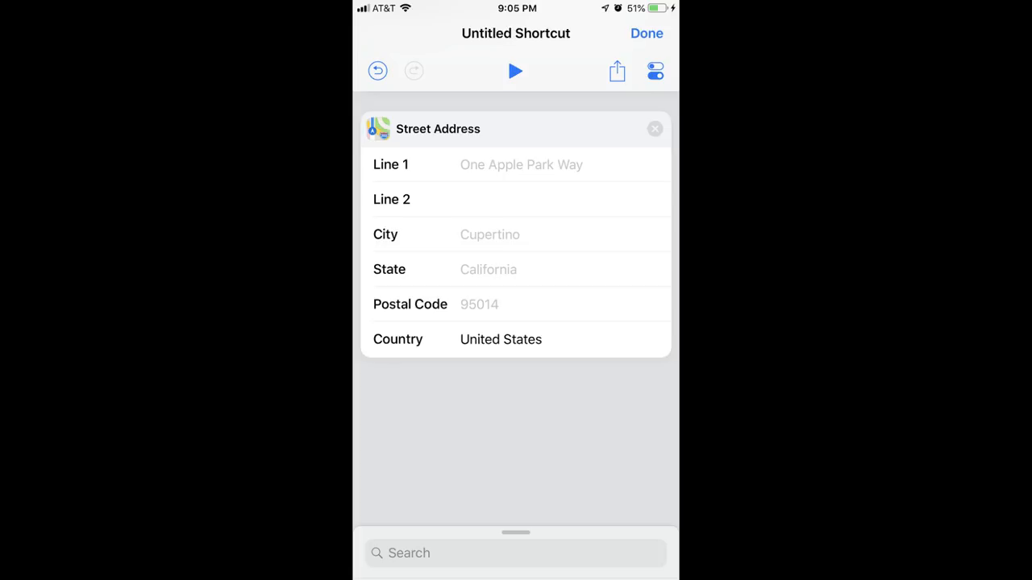
pyautogui.click(508, 165)
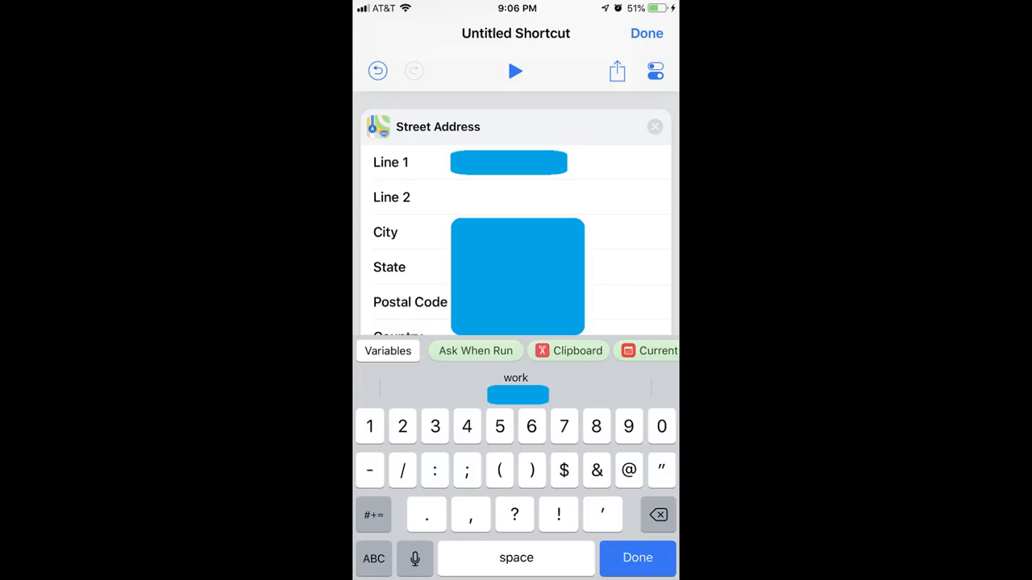
pyautogui.click(637, 558)
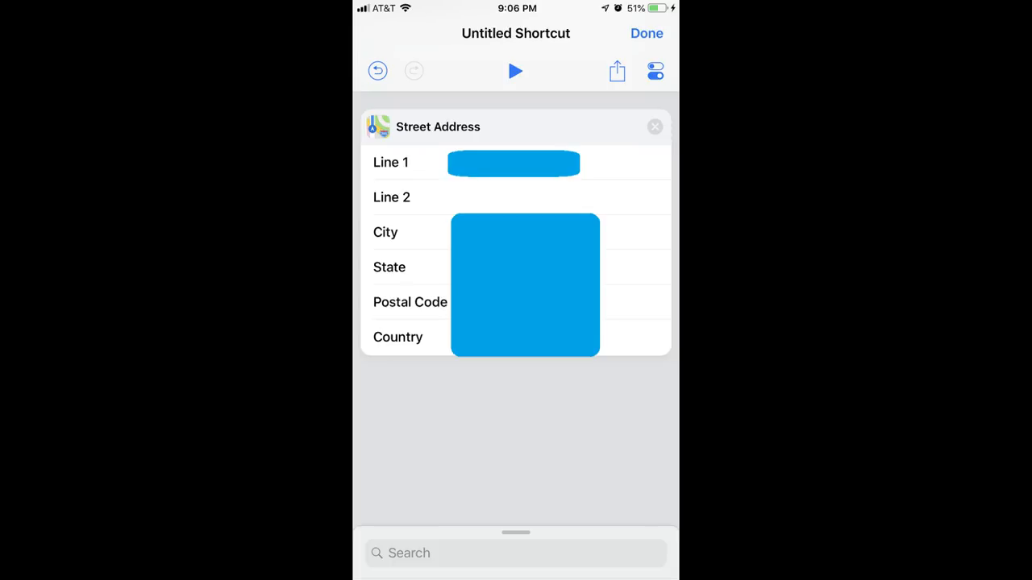
pyautogui.write('Maps')
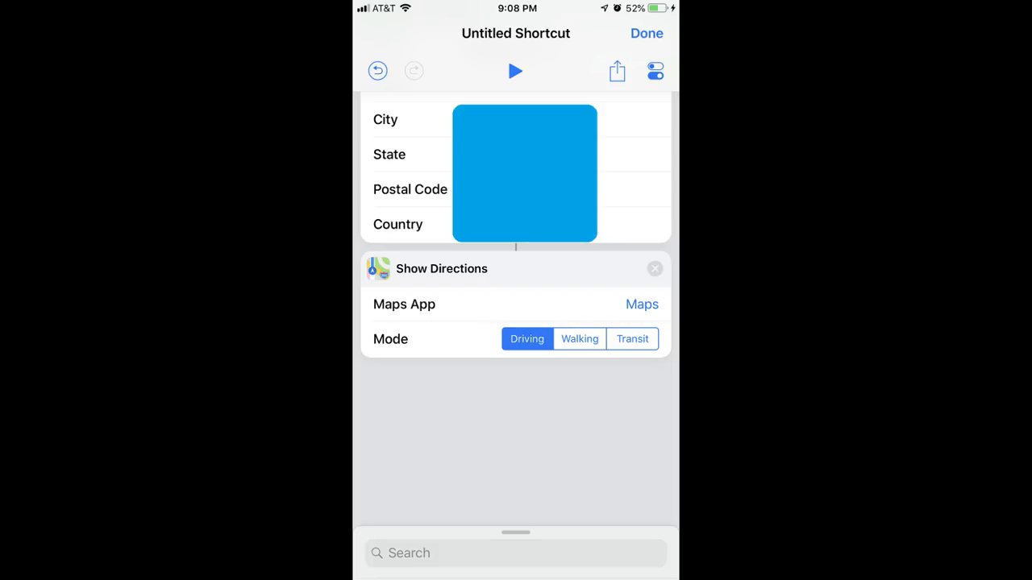
# Change the Show Directions maps app from Maps to Waze, keeping driving mode
pyautogui.click(642, 304)
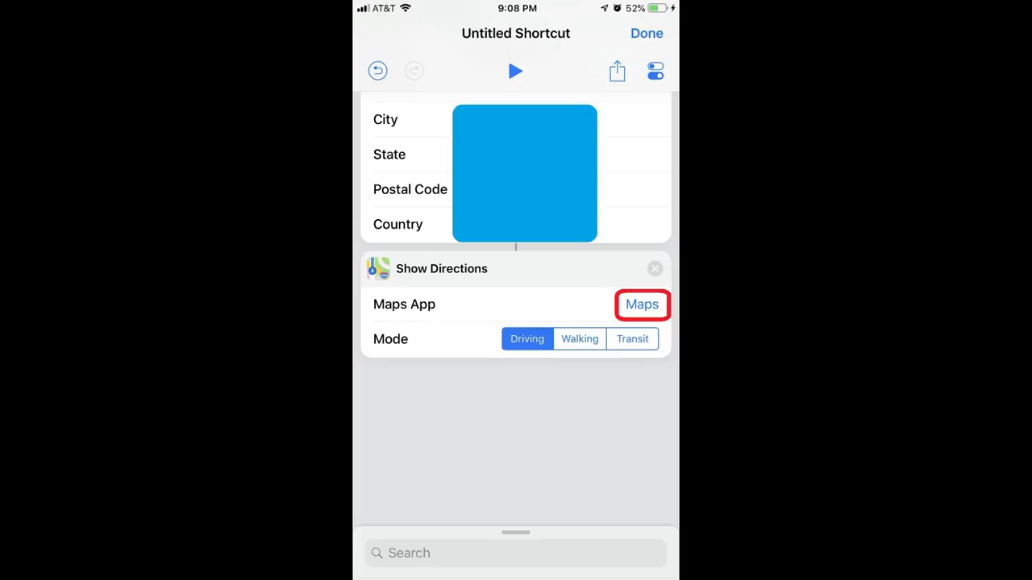
pyautogui.click(641, 305)
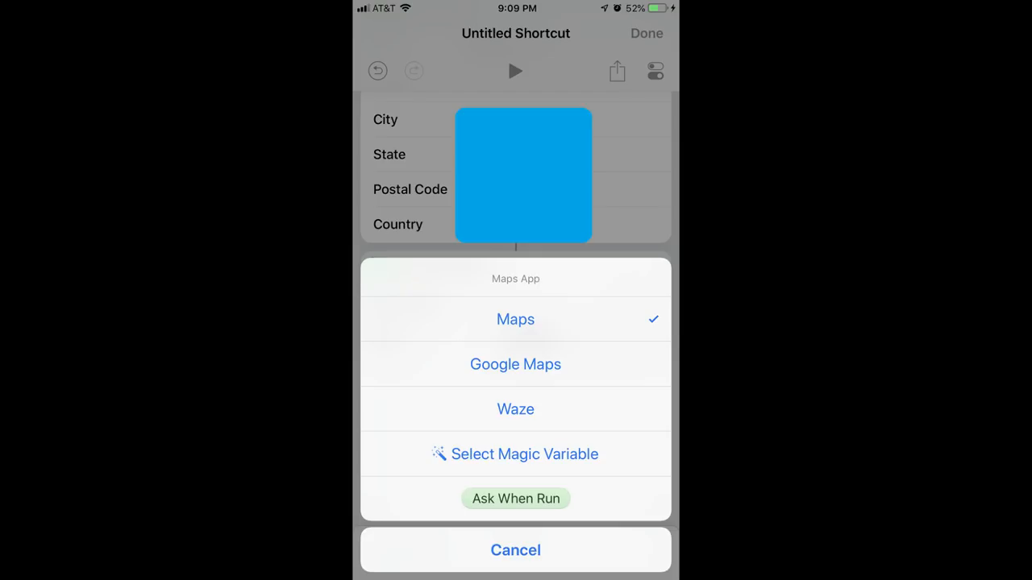
pyautogui.click(515, 409)
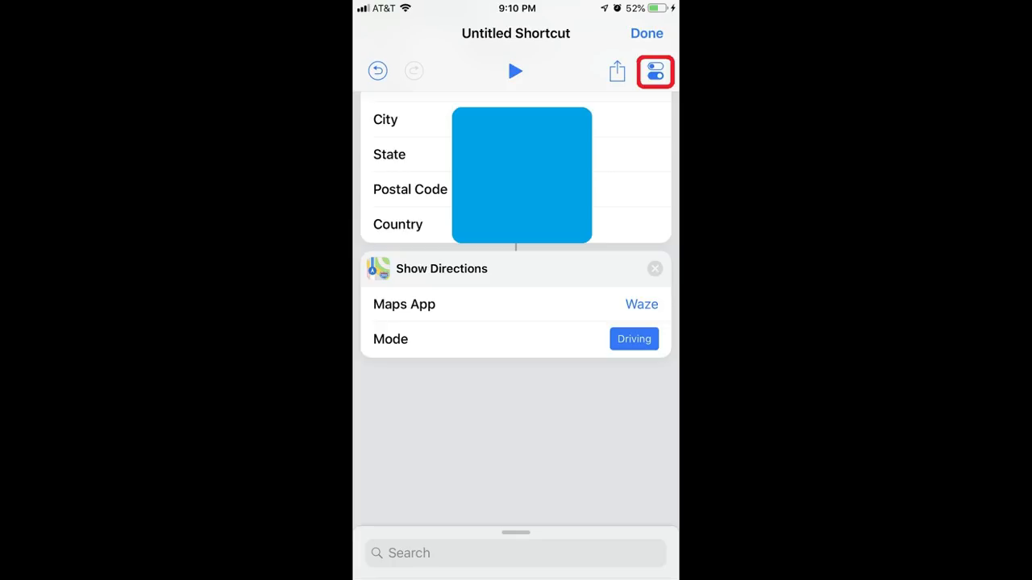
# In the shortcut's settings, name it 'Leaving work' and choose the house glyph icon
pyautogui.click(654, 71)
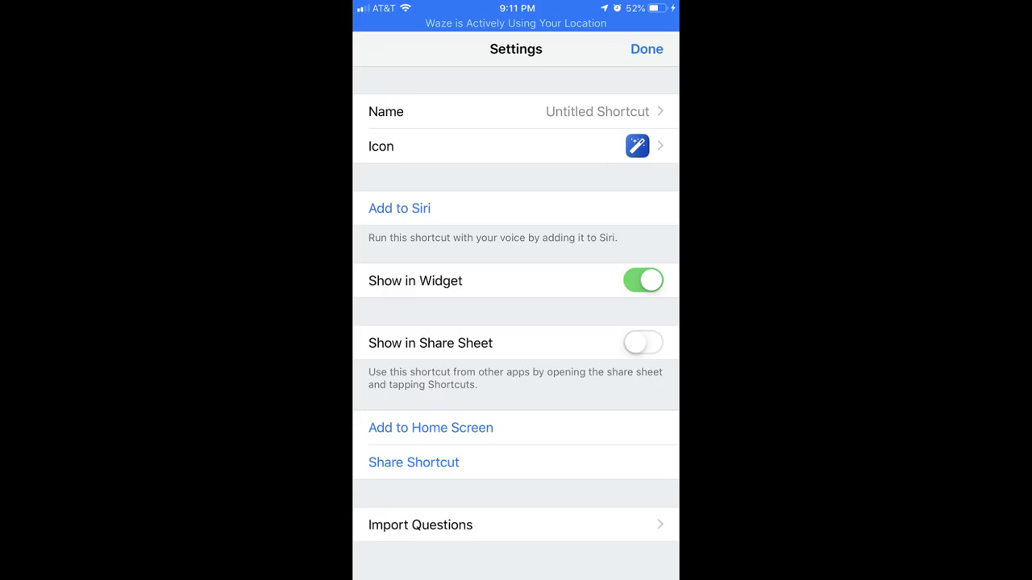
pyautogui.click(516, 112)
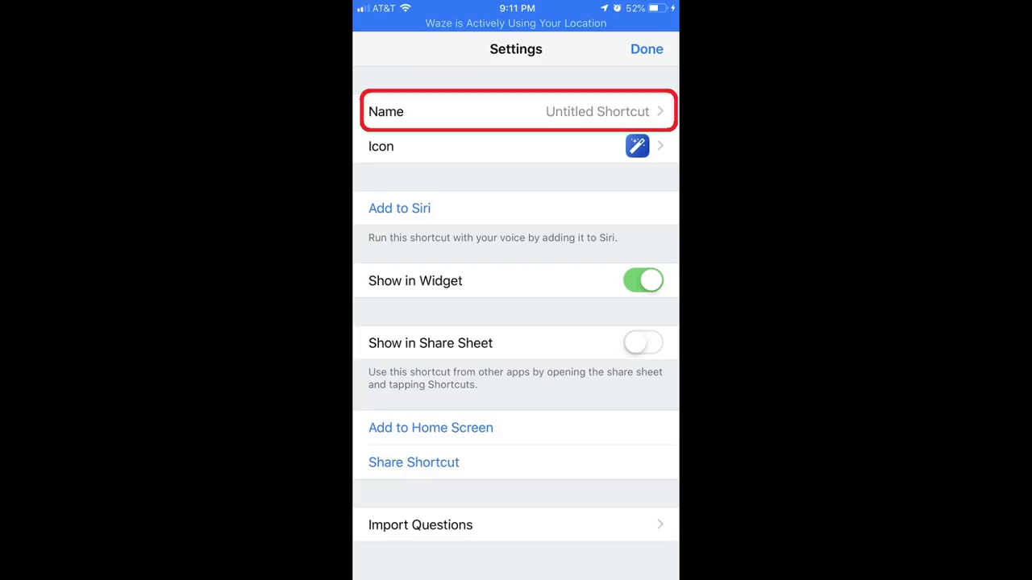
pyautogui.click(516, 111)
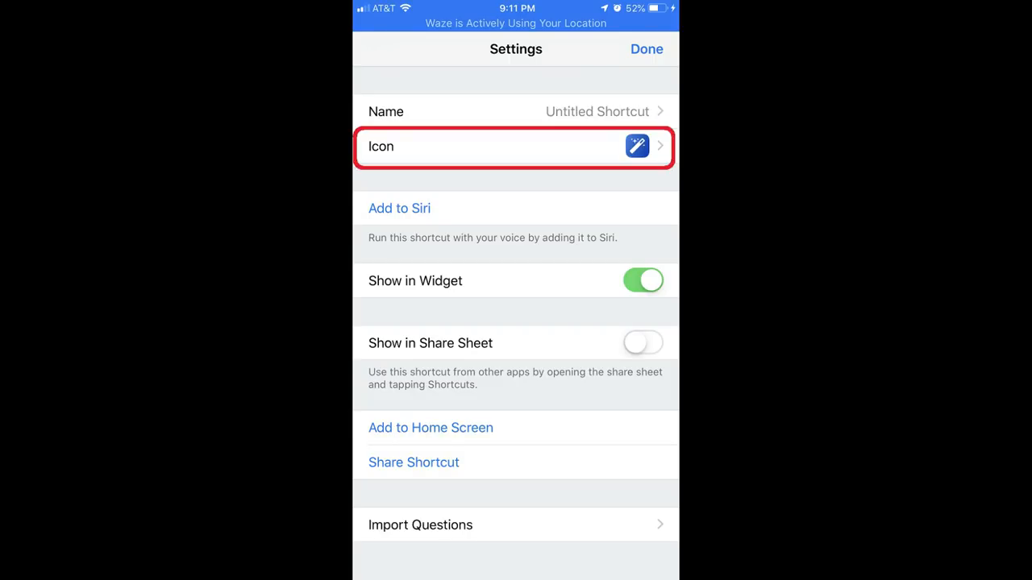
pyautogui.click(515, 145)
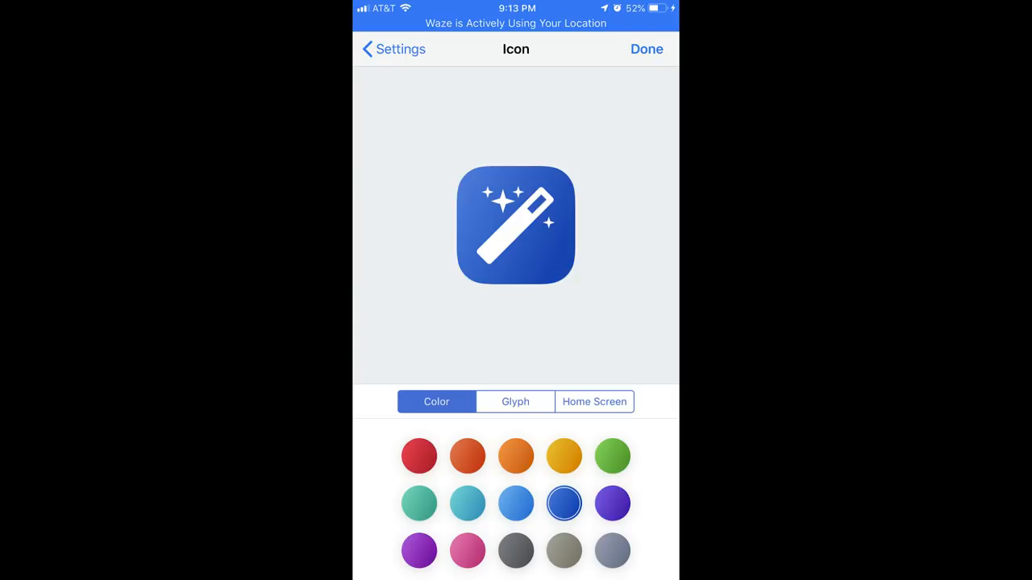
pyautogui.click(515, 402)
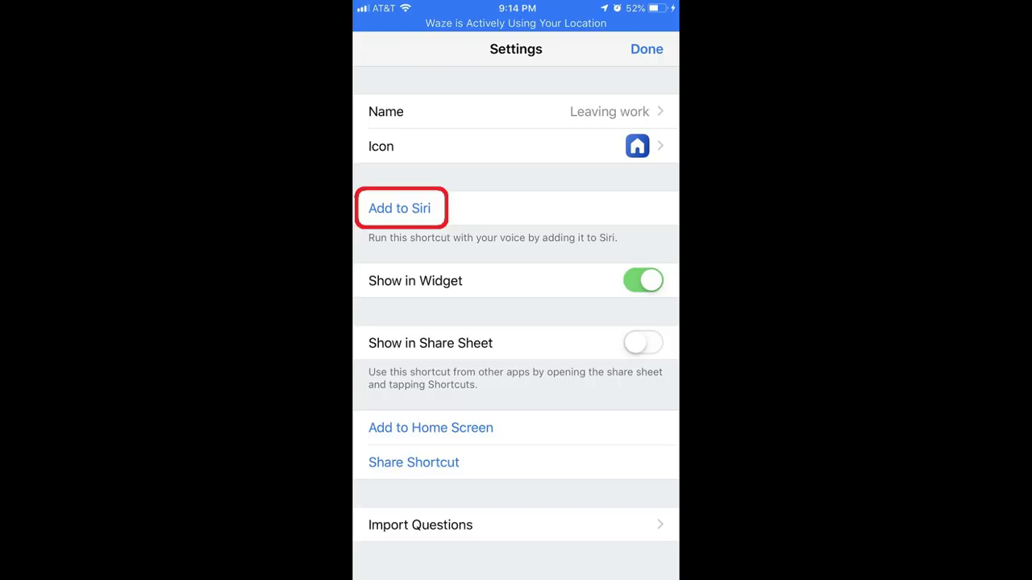
# Record 'Leaving work' as the shortcut's Add to Siri phrase
pyautogui.click(399, 207)
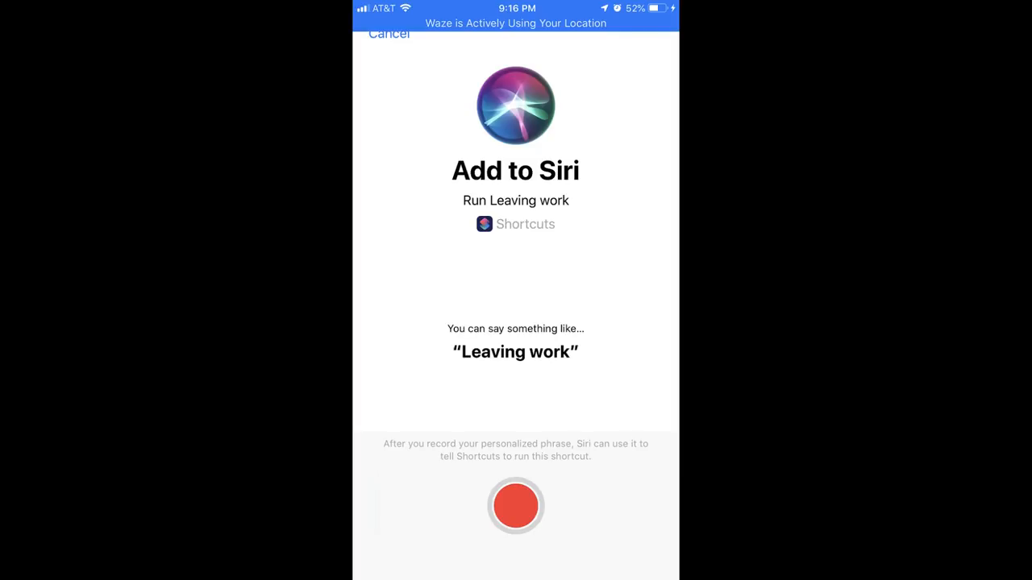
pyautogui.click(516, 506)
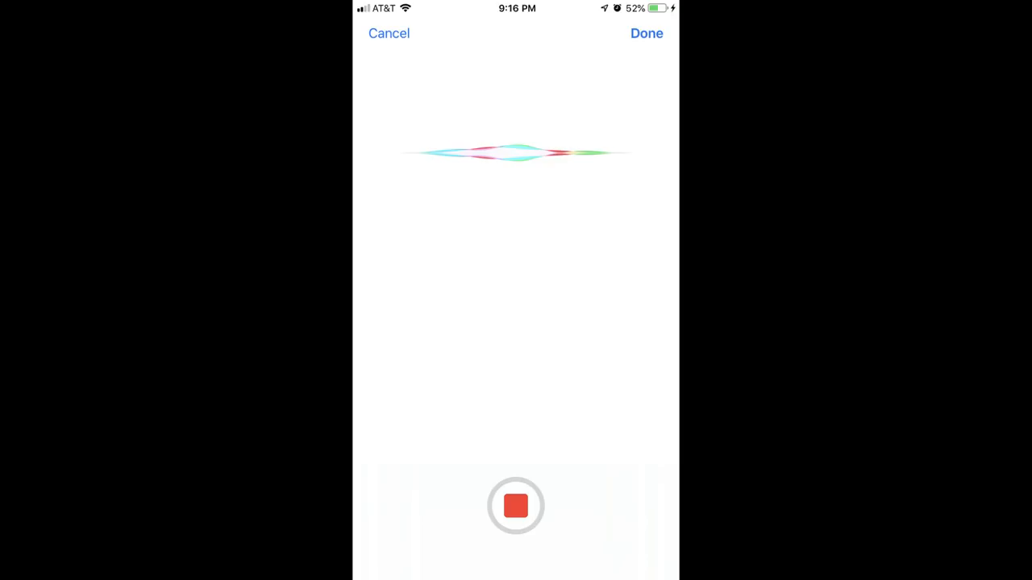
pyautogui.click(516, 506)
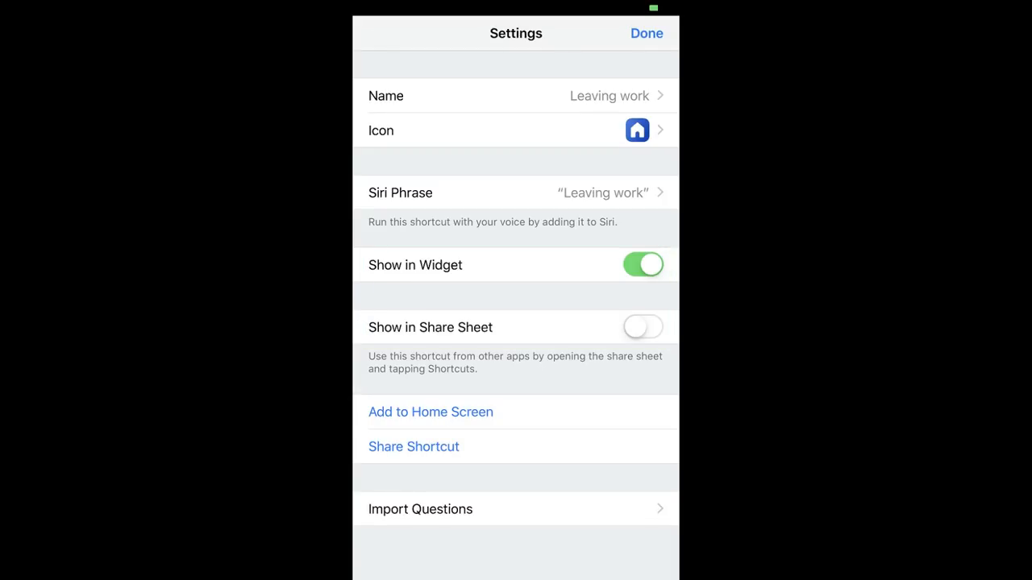
# Close Settings and the editor to show 'Leaving work' in the Library
pyautogui.click(430, 412)
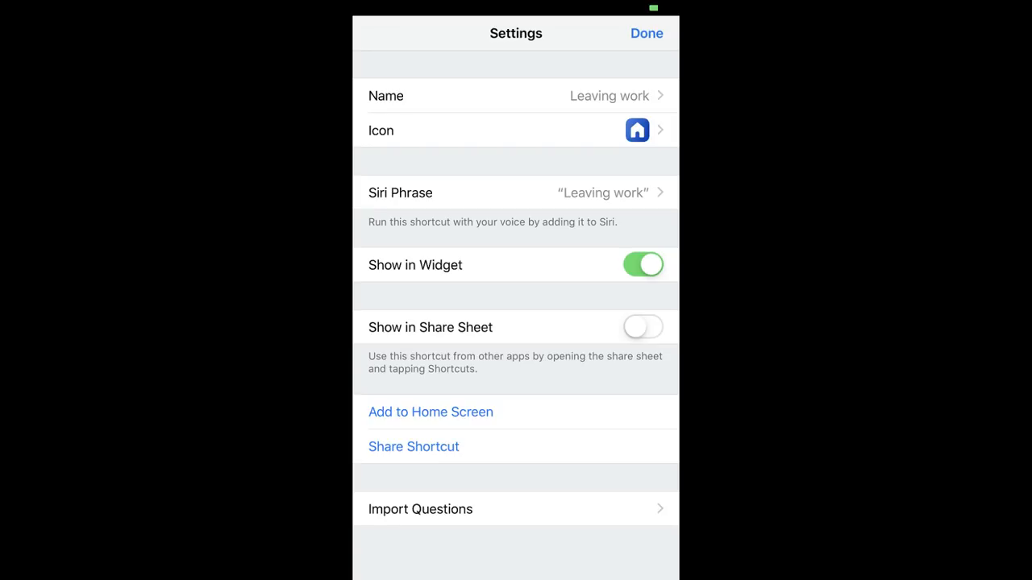
pyautogui.click(645, 33)
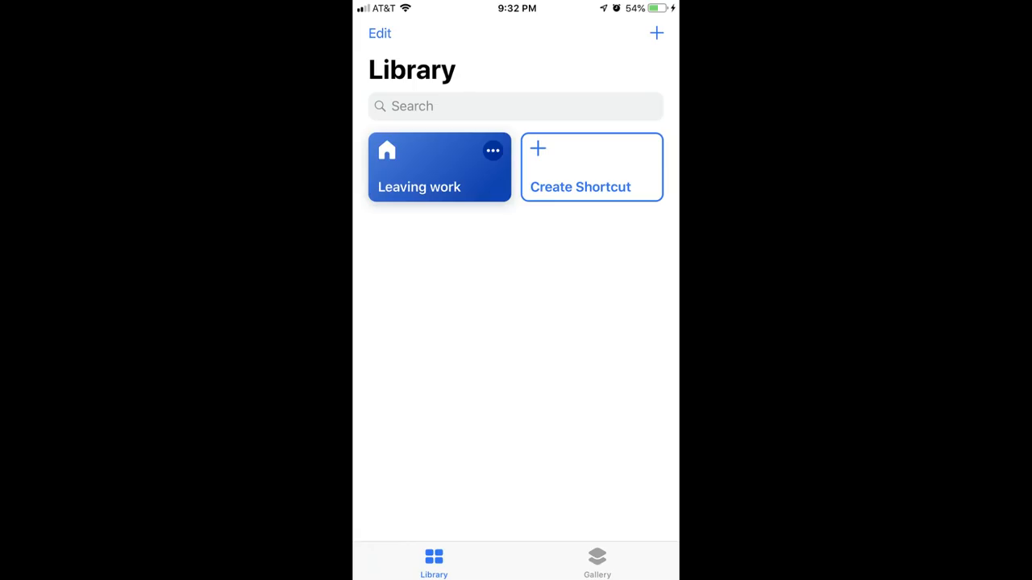